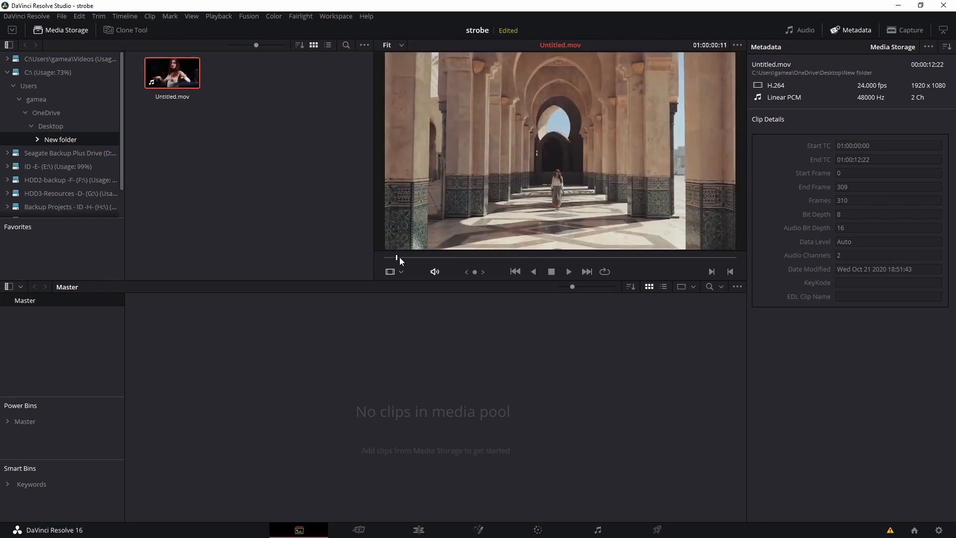
Step: Rewind the preview and launch Scene Cut Detection on Untitled.mov from Media Storage
drag(399, 256, 720, 256)
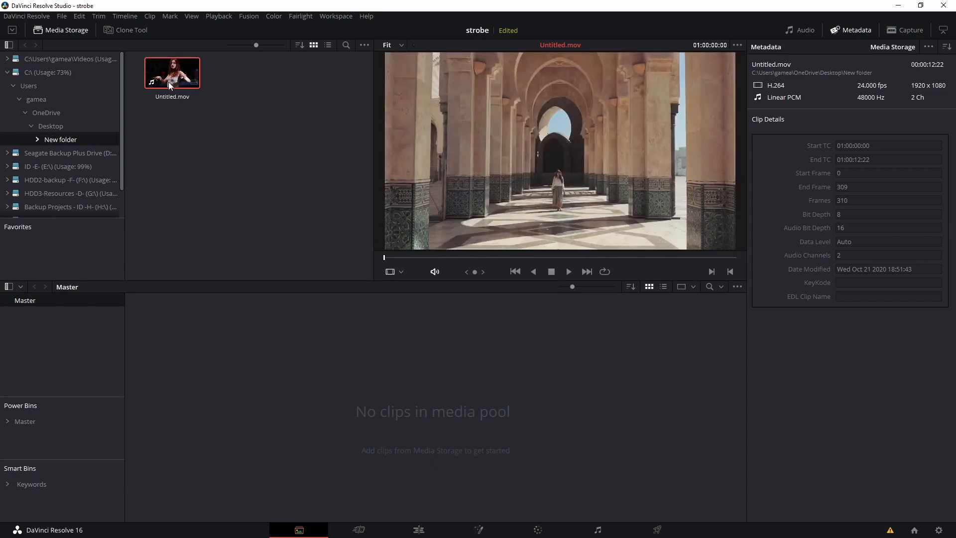
right_click(173, 73)
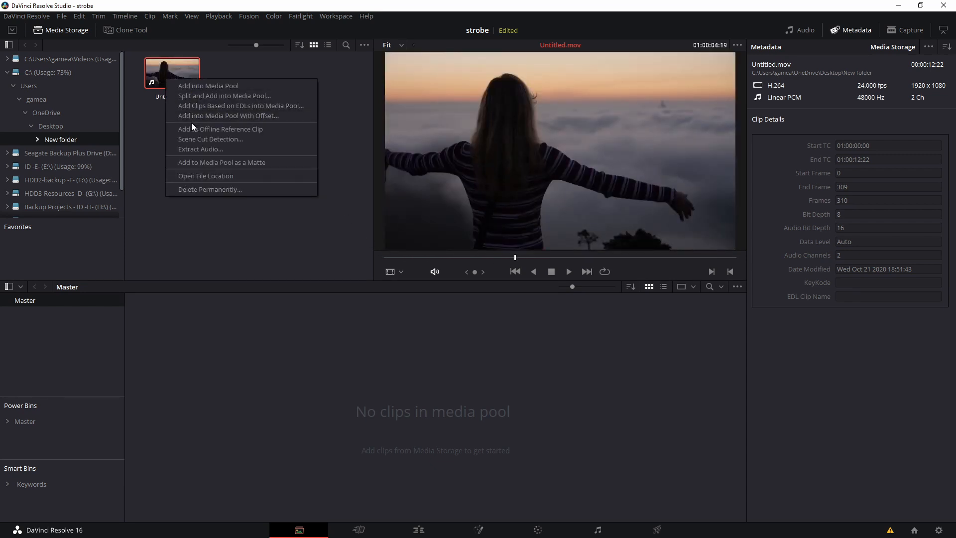
click(211, 140)
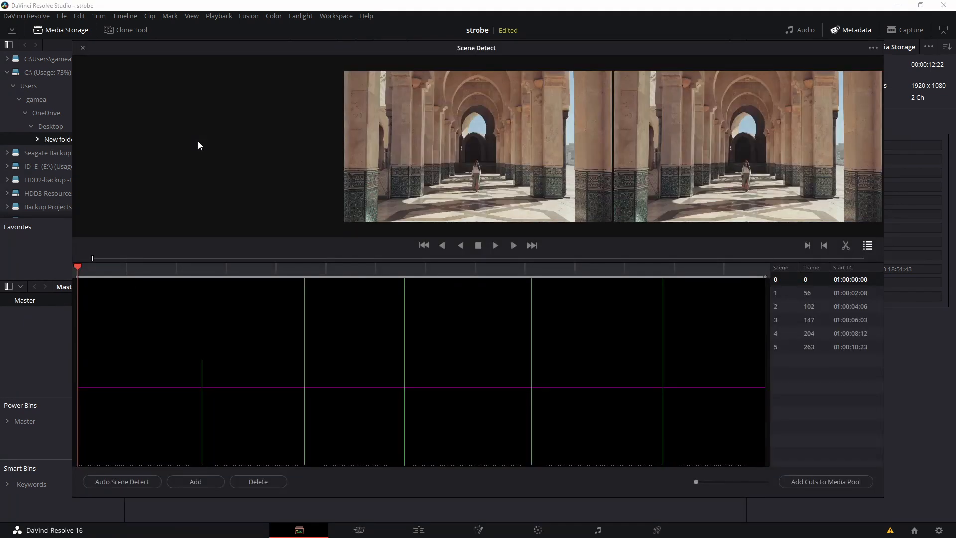
Step: Run Auto Scene Detect and add the six detected cuts to the Media Pool
click(121, 481)
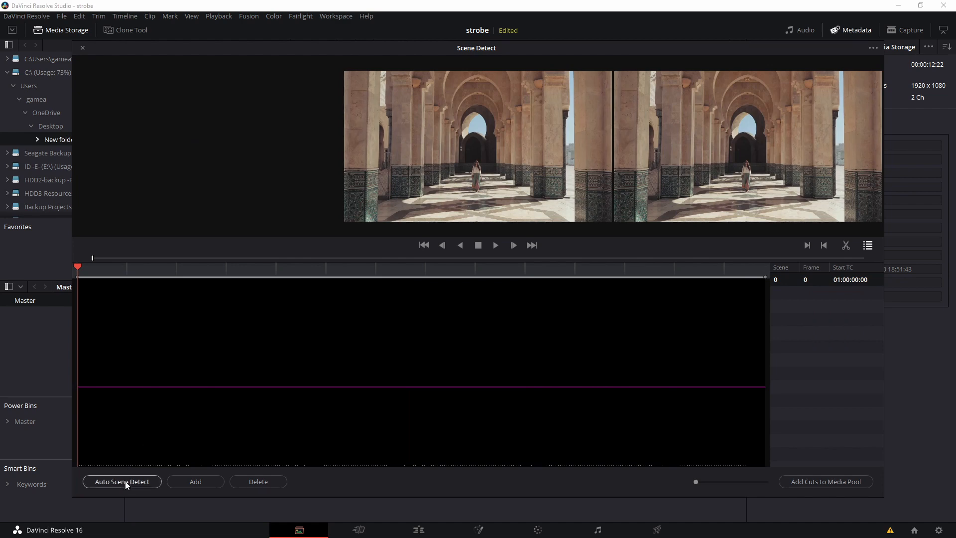
click(122, 482)
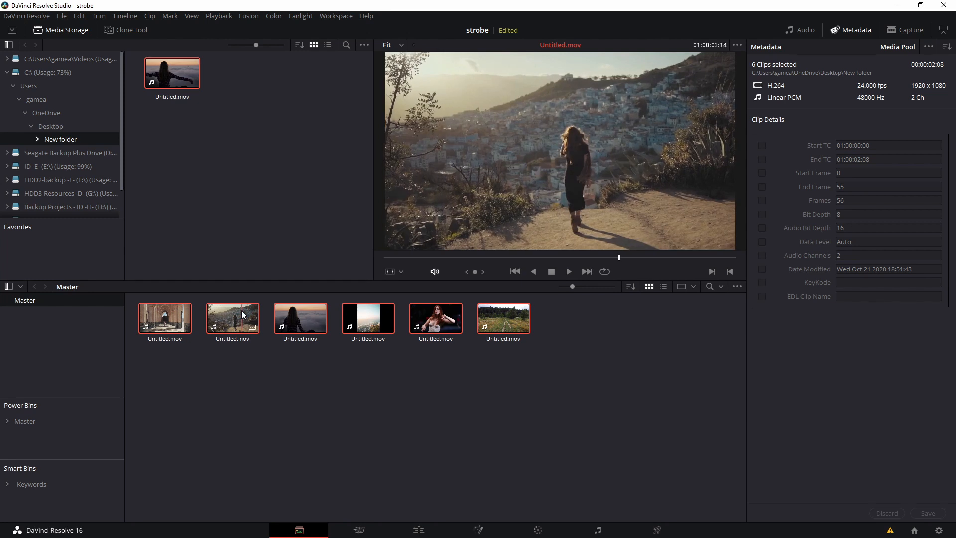
Step: Create Timeline 1 from the six selected scene clips and switch to the Edit page
right_click(232, 320)
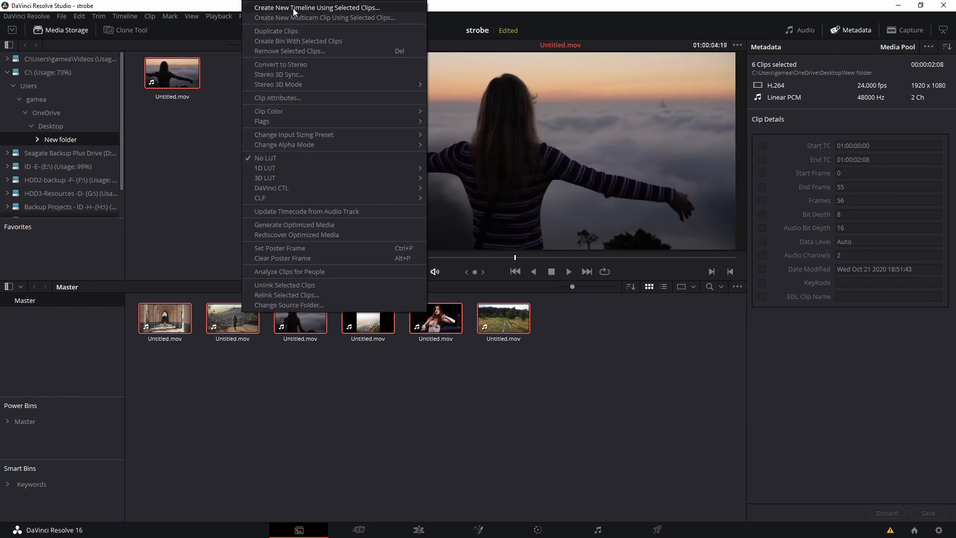
click(316, 7)
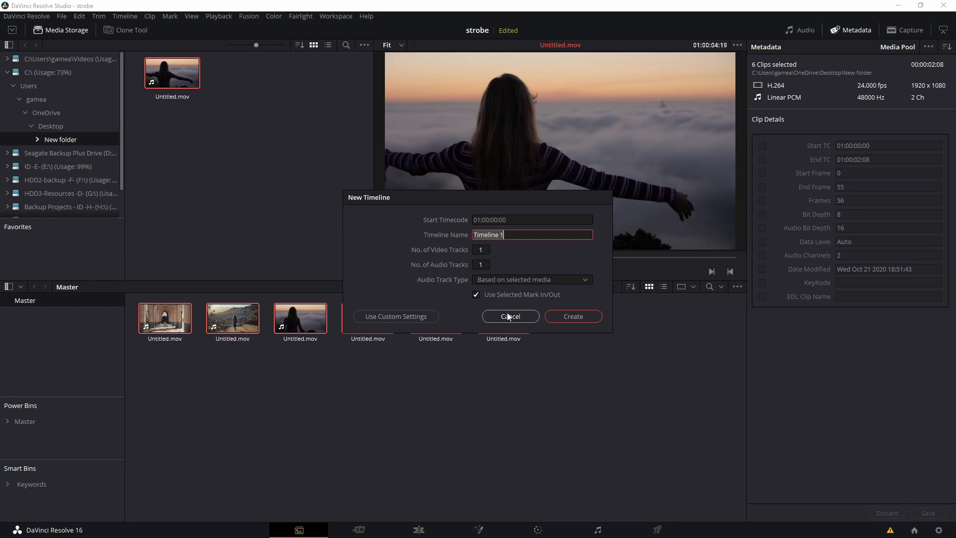
click(510, 316)
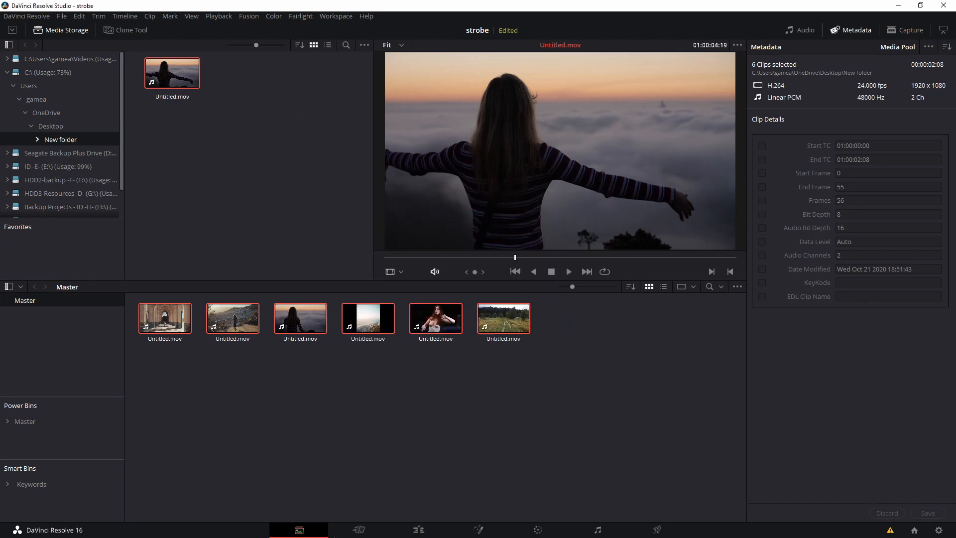
click(418, 529)
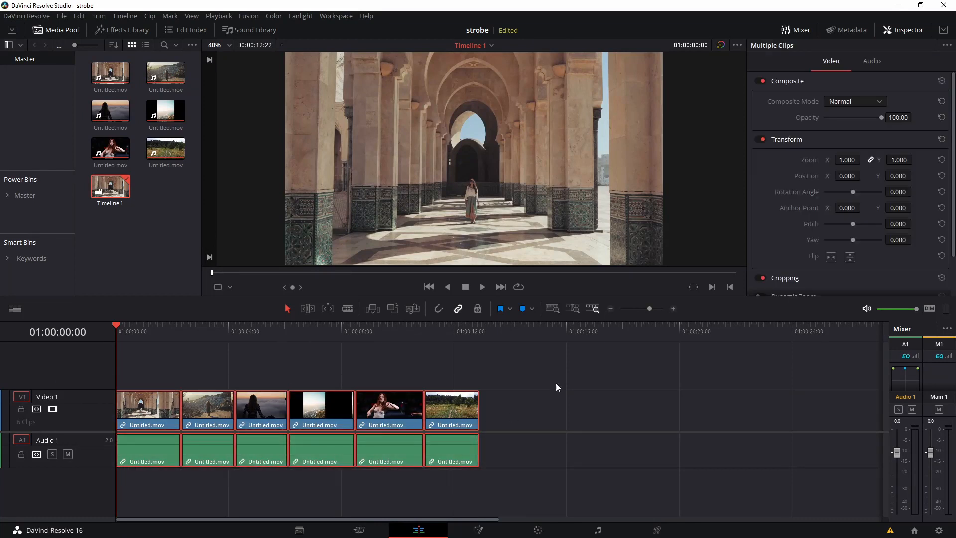
click(148, 411)
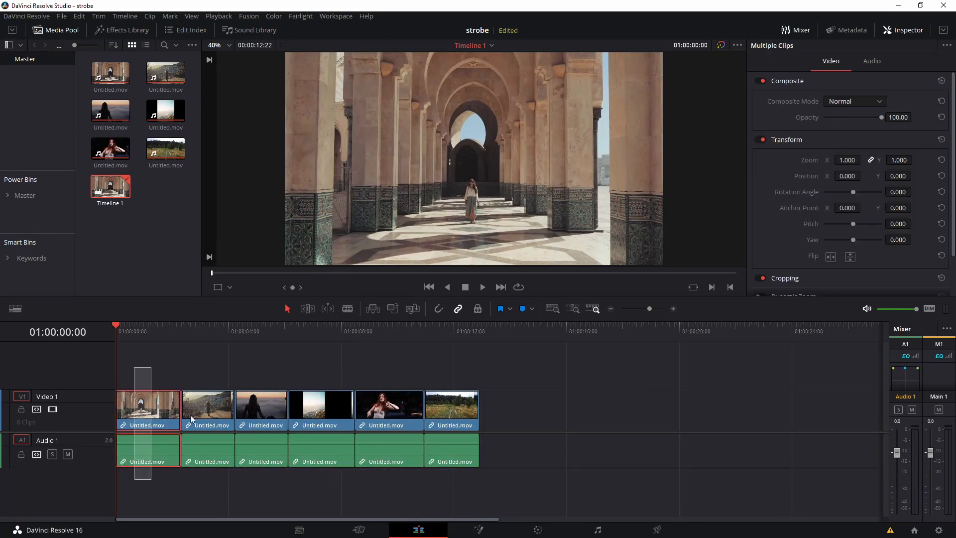
click(451, 408)
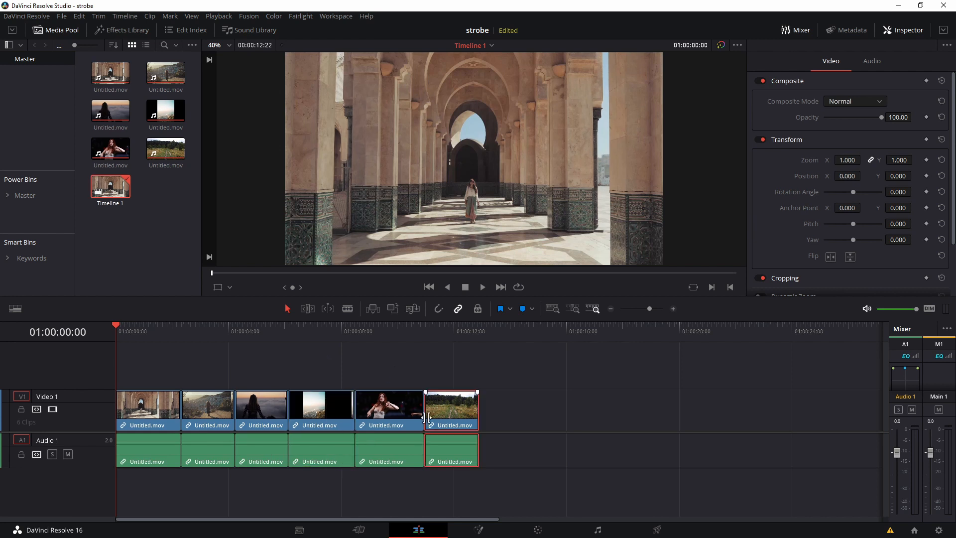